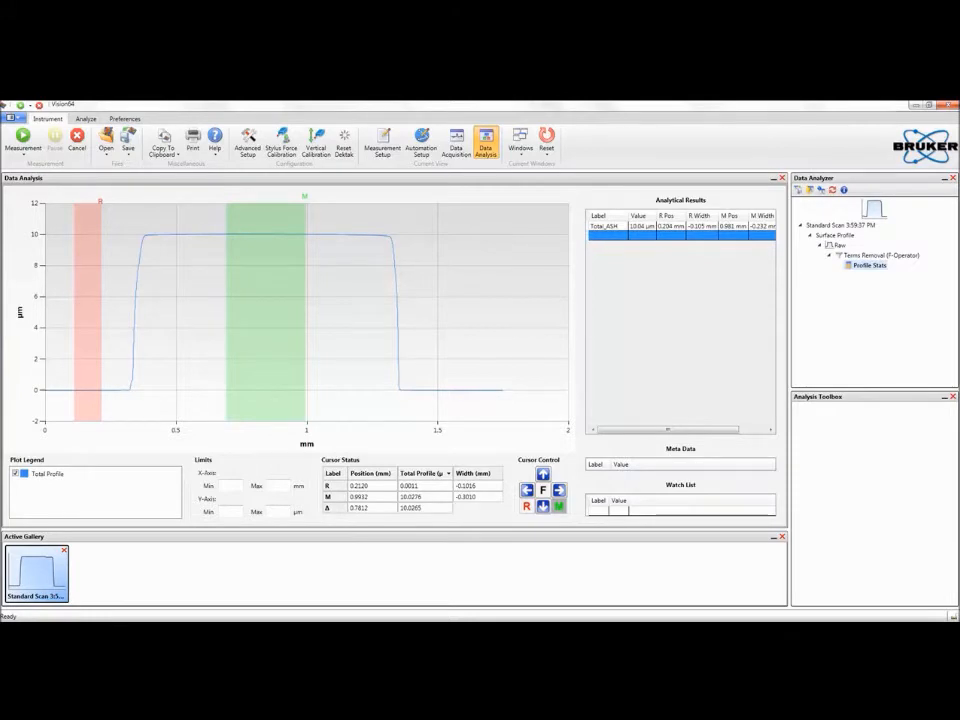
# - Launch a measurement to show the live stylus video and incoming data trace
pyautogui.click(382, 140)
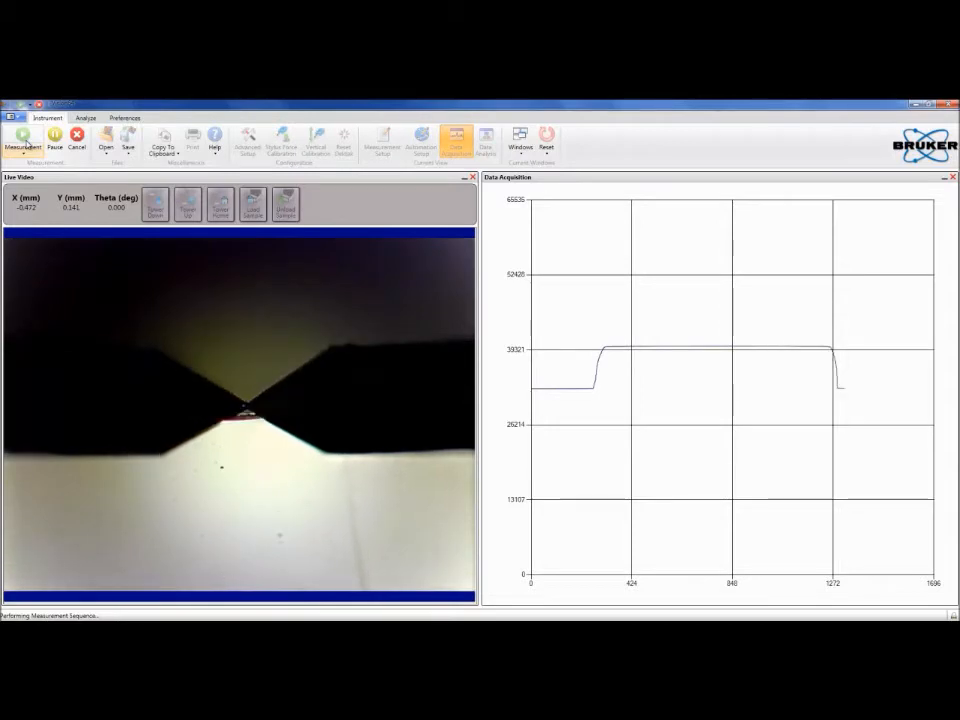
# - Complete the scan into Data Analysis, then start another measurement
pyautogui.click(486, 140)
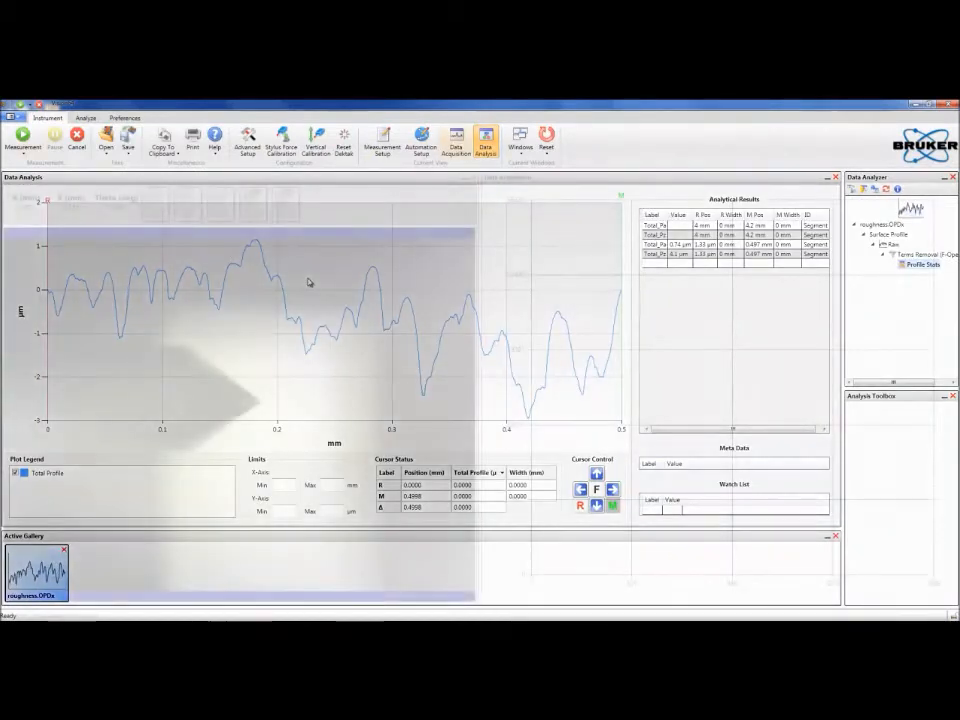
pyautogui.click(456, 142)
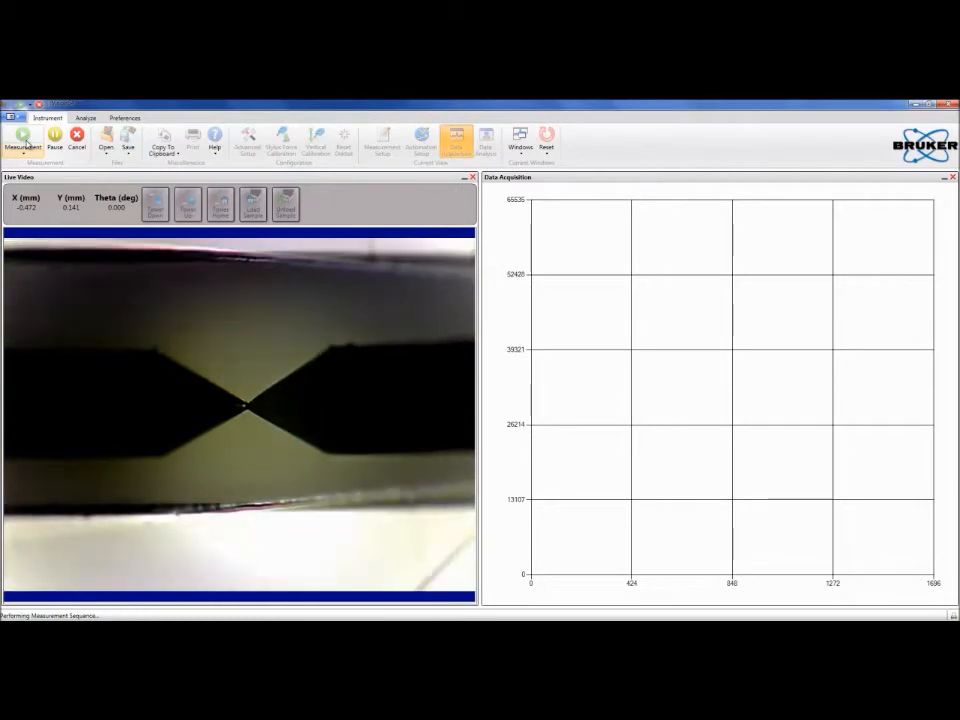
pyautogui.click(486, 140)
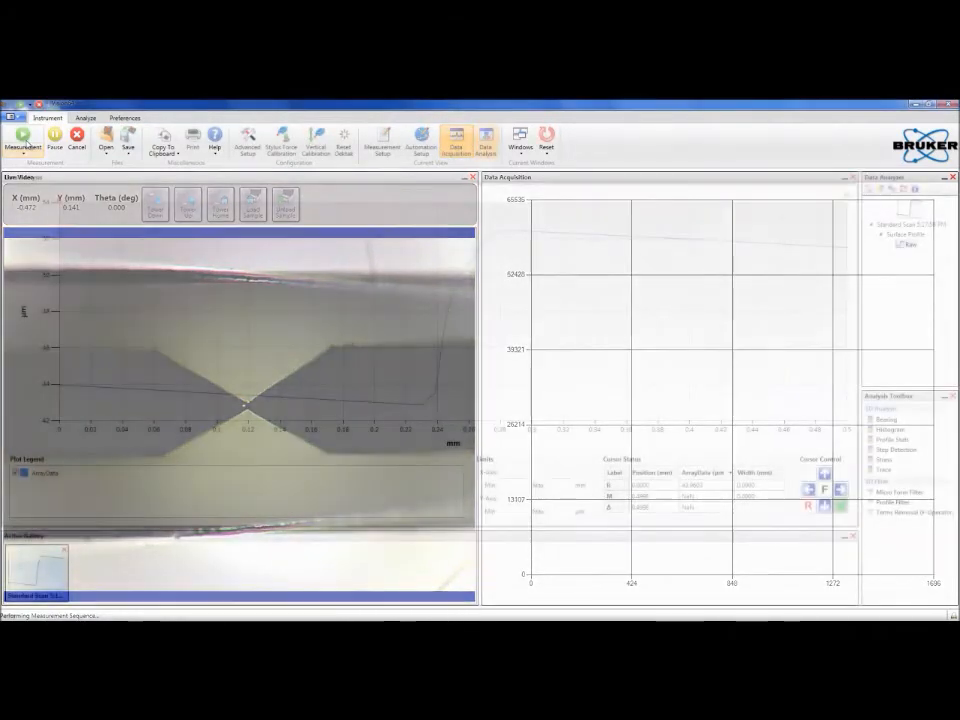
# - Level the profile with a Two Point Linear Fit in Data Leveling Settings and close
pyautogui.click(486, 140)
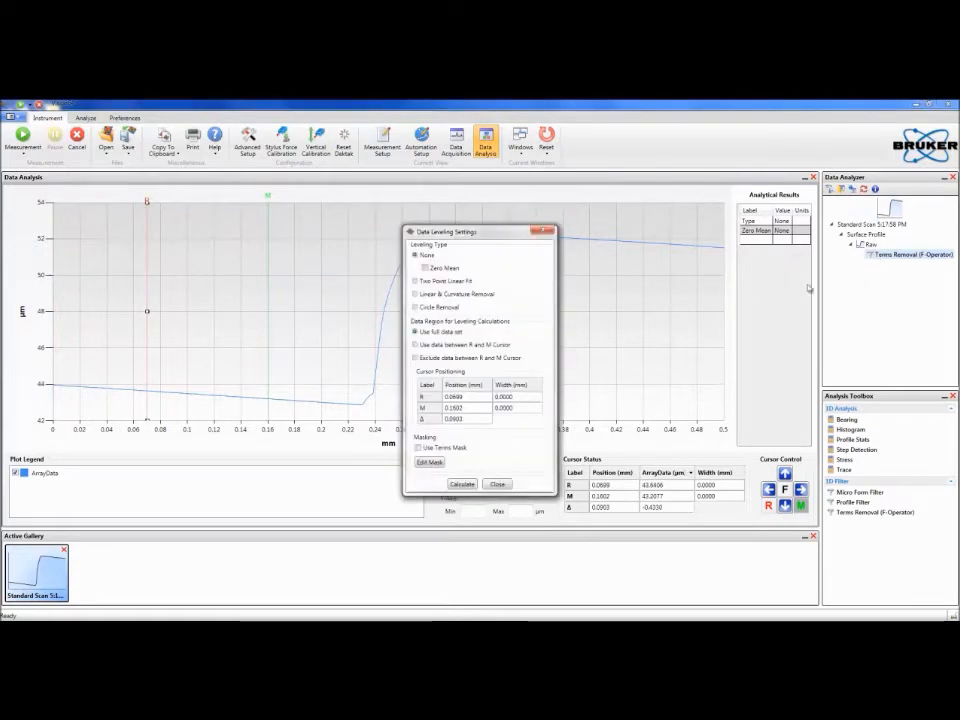
pyautogui.click(416, 268)
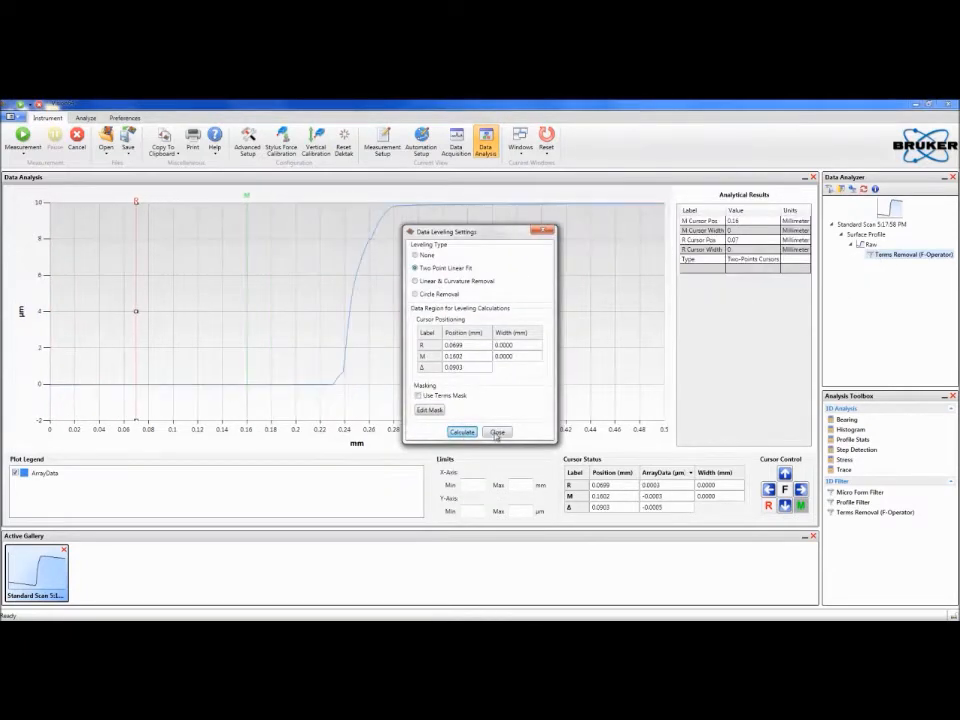
pyautogui.click(496, 432)
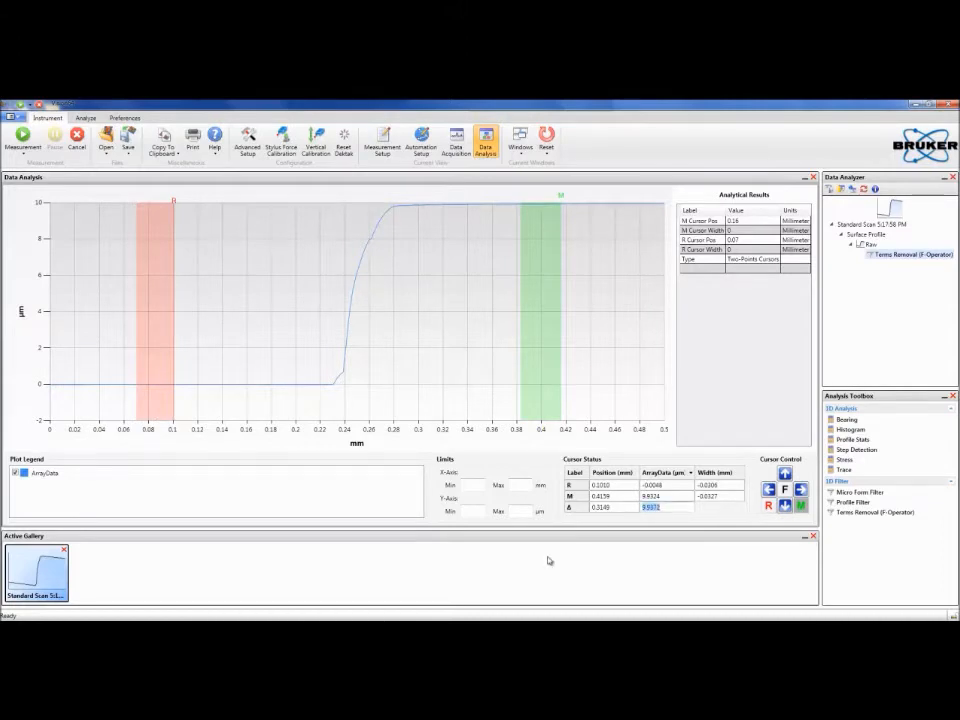
pyautogui.click(382, 138)
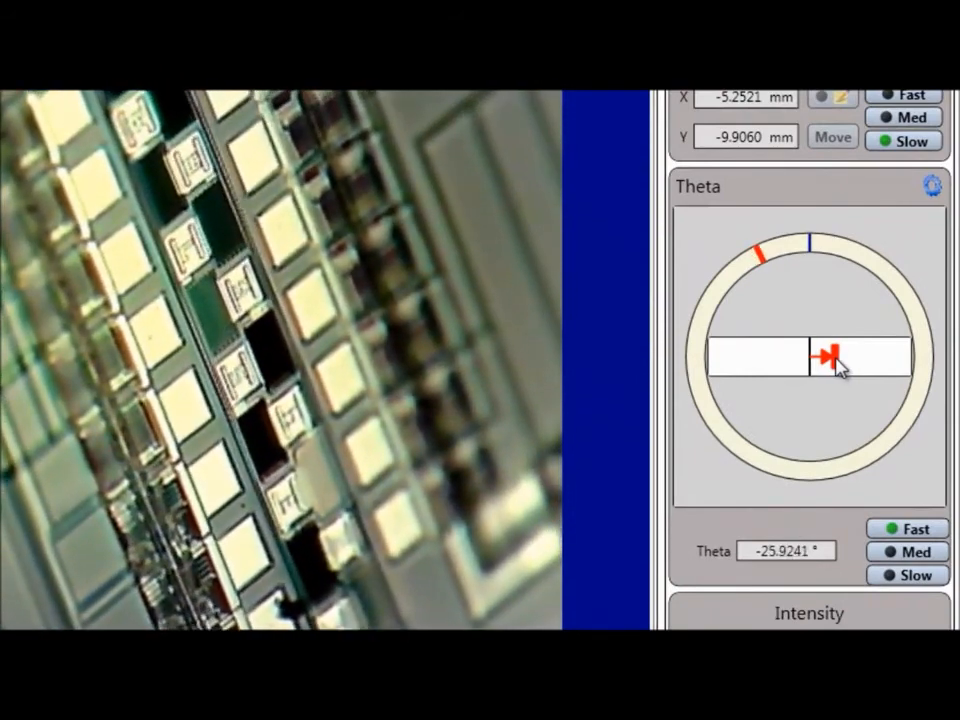
# - Rotate the stage theta from about −25.9° to about −19.58° to realign the pattern
pyautogui.moveTo(836, 358); pyautogui.dragTo(830, 360)
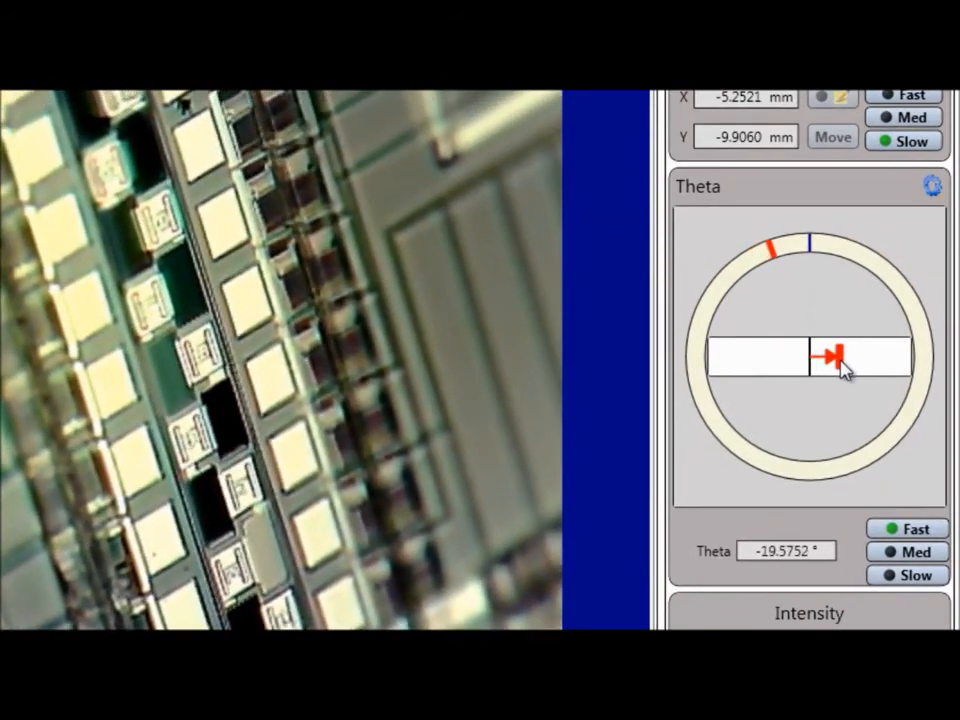